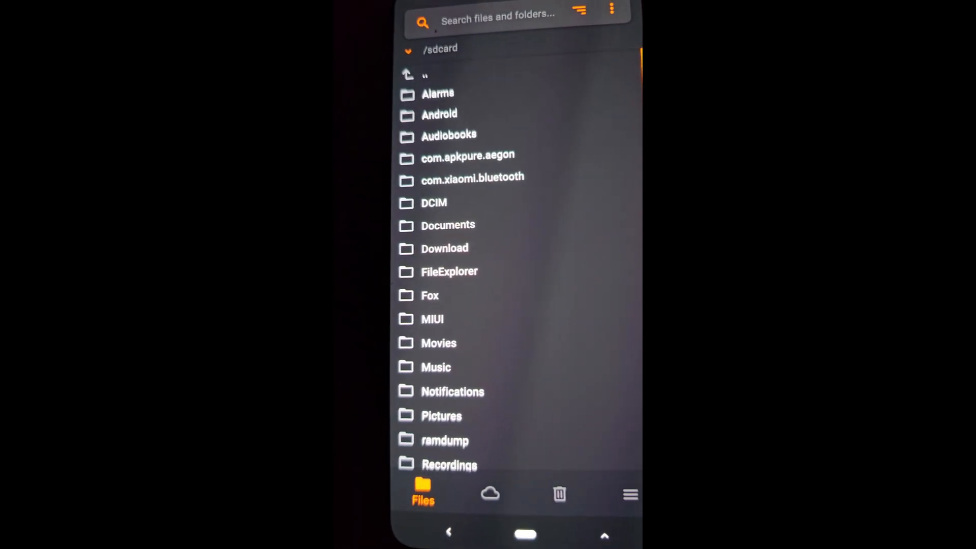
- Browse into the Download folder under /sdcard that holds the Magisk zip
{"action": "left_click", "coordinate": [444, 248]}
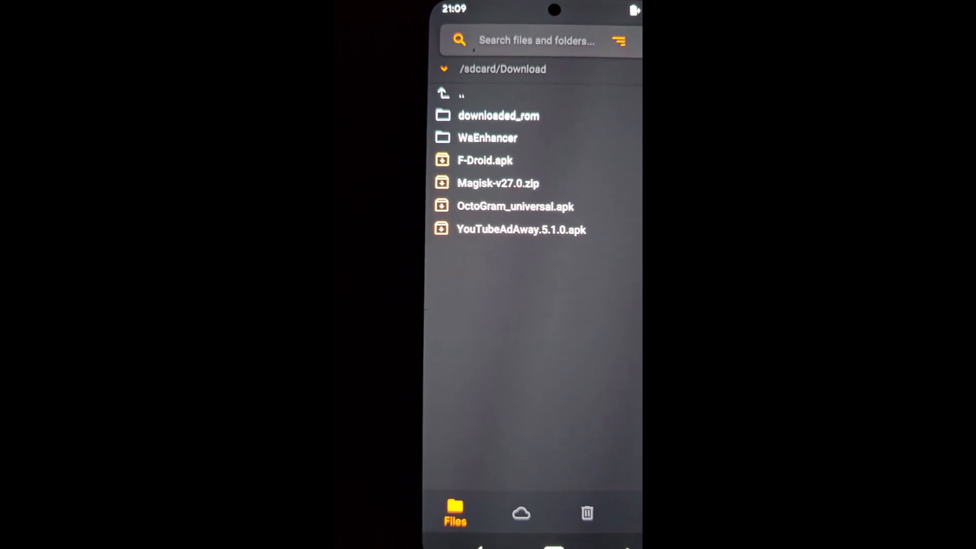
{"action": "left_click", "coordinate": [498, 183]}
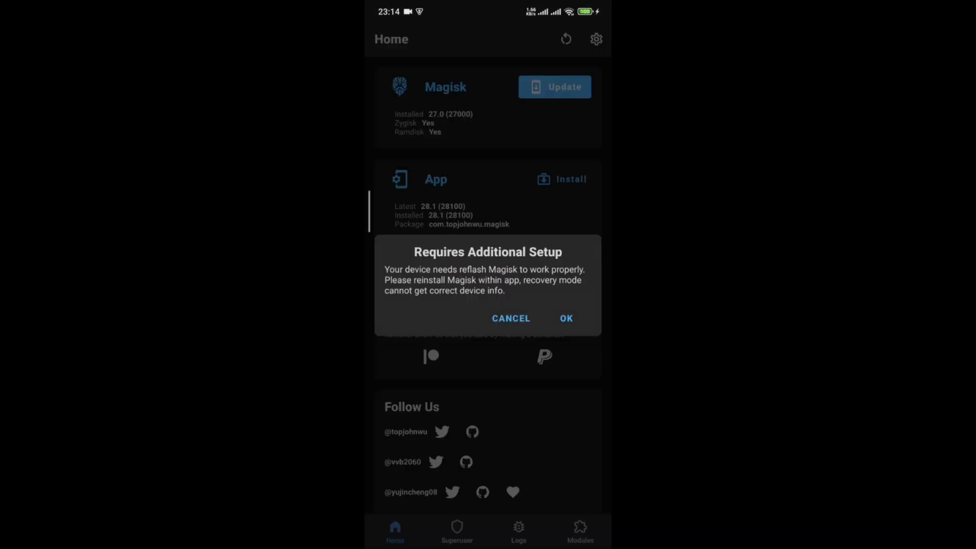
- Accept the Requires Additional Setup warning and choose Direct Install (Recommended)
{"action": "left_click", "coordinate": [565, 318]}
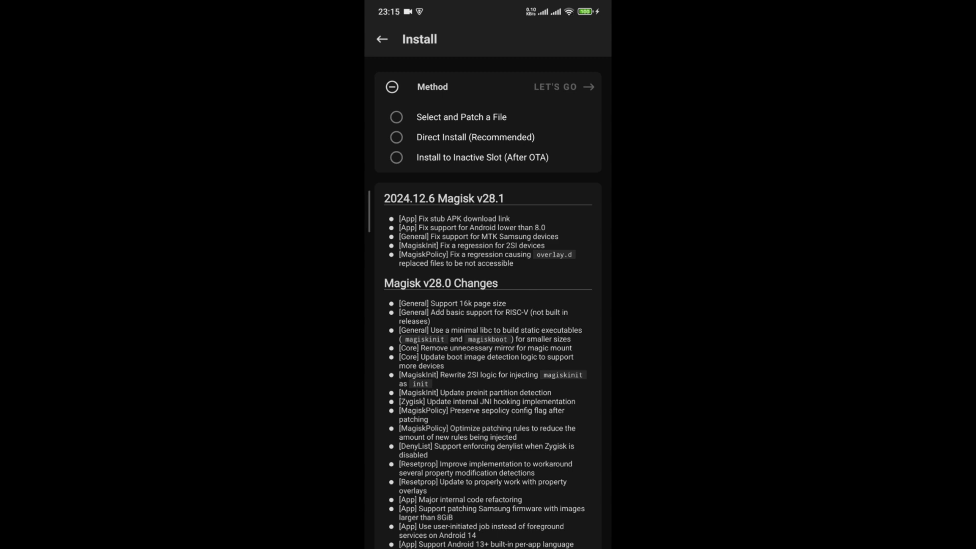
{"action": "left_click", "coordinate": [396, 137]}
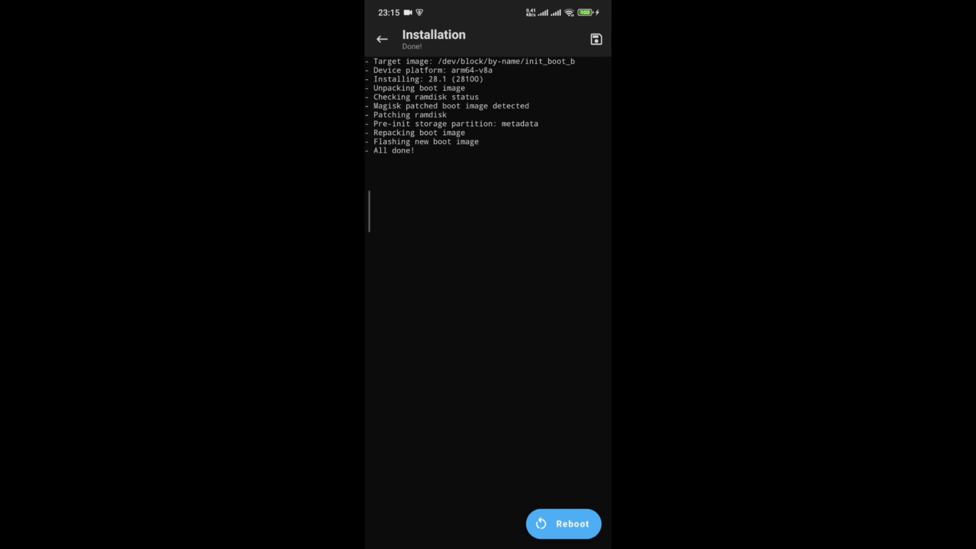
- Reboot the phone once the Magisk 28.1 install log reports All done
{"action": "left_click", "coordinate": [563, 523]}
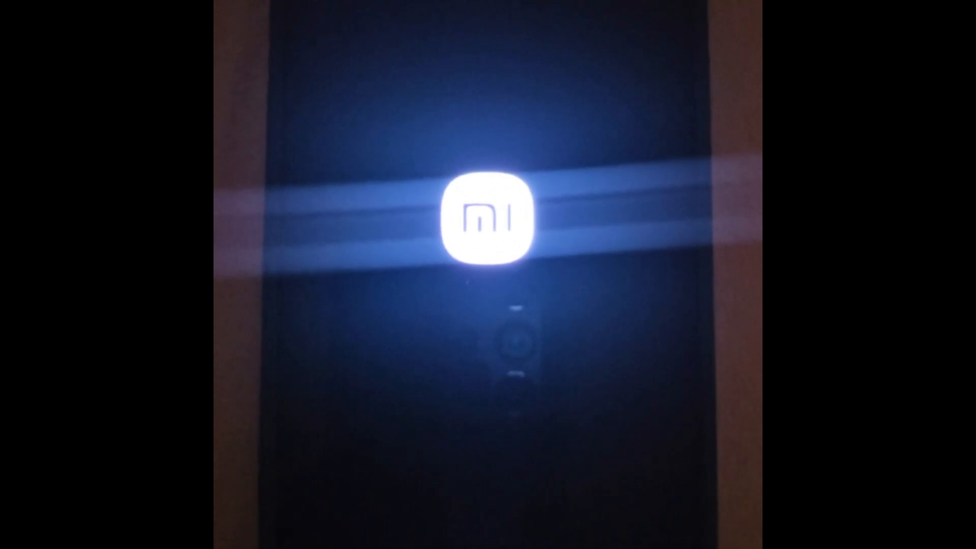